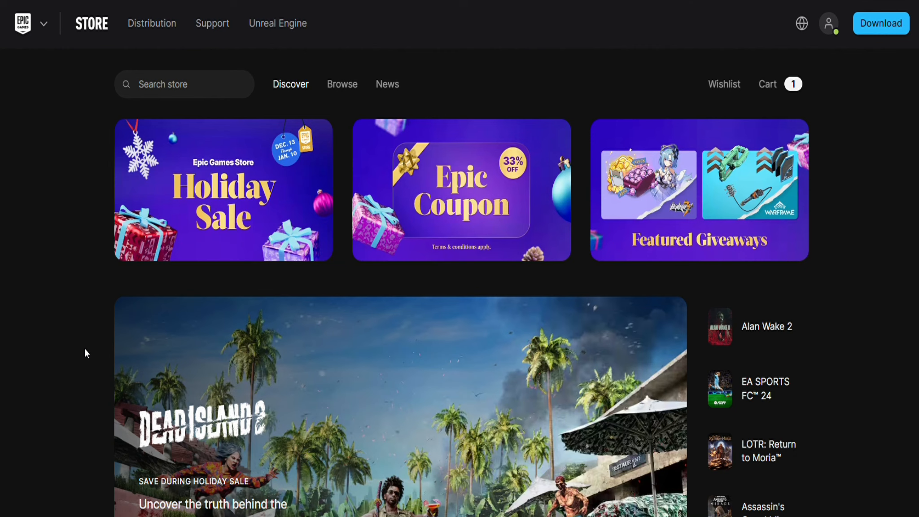
- Open Account Settings from the profile menu at the top right of the store
{"action": "left_click", "coordinate": [829, 24]}
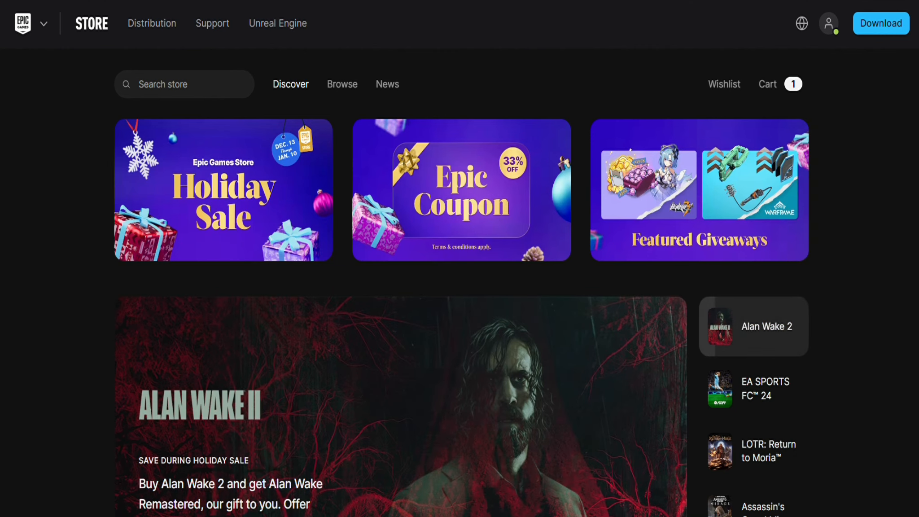
{"action": "left_click", "coordinate": [828, 23]}
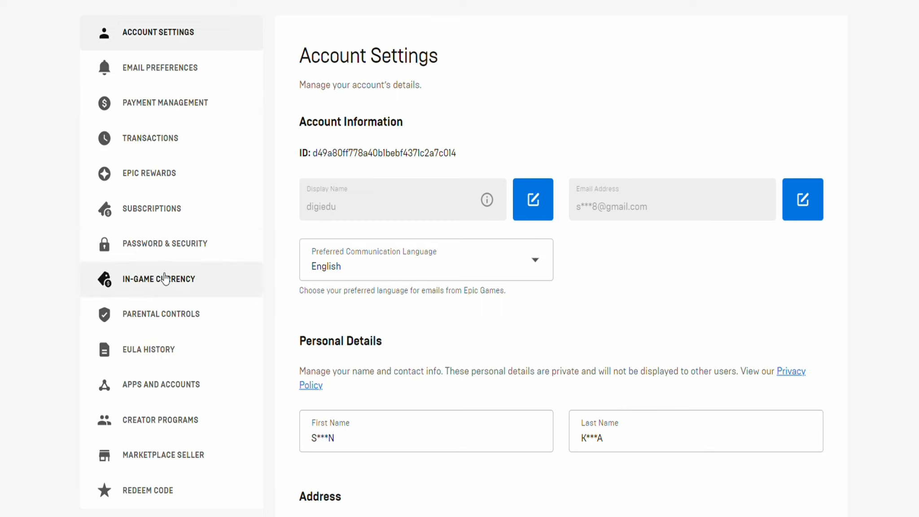
{"action": "mouse_move", "coordinate": [200, 244]}
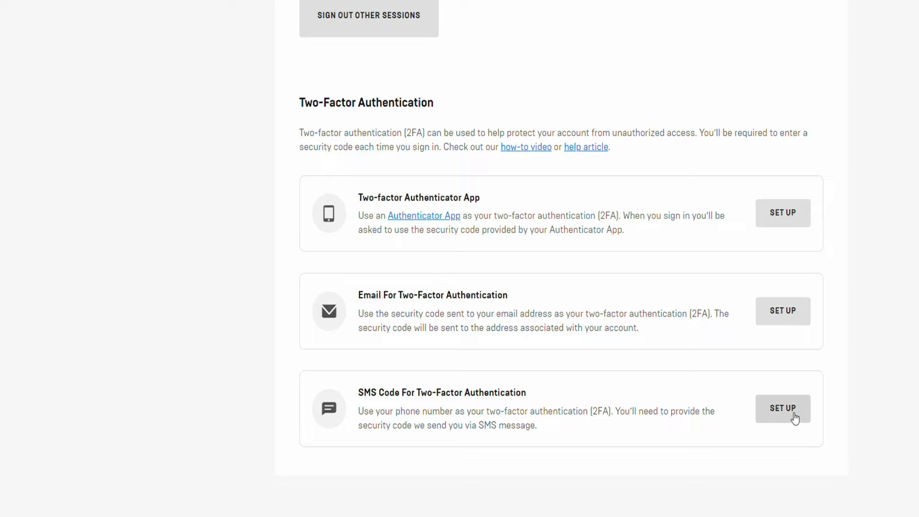
- Start SMS two-factor setup, leaving the Add a Phone Number dialog awaiting a number
{"action": "left_click", "coordinate": [783, 409]}
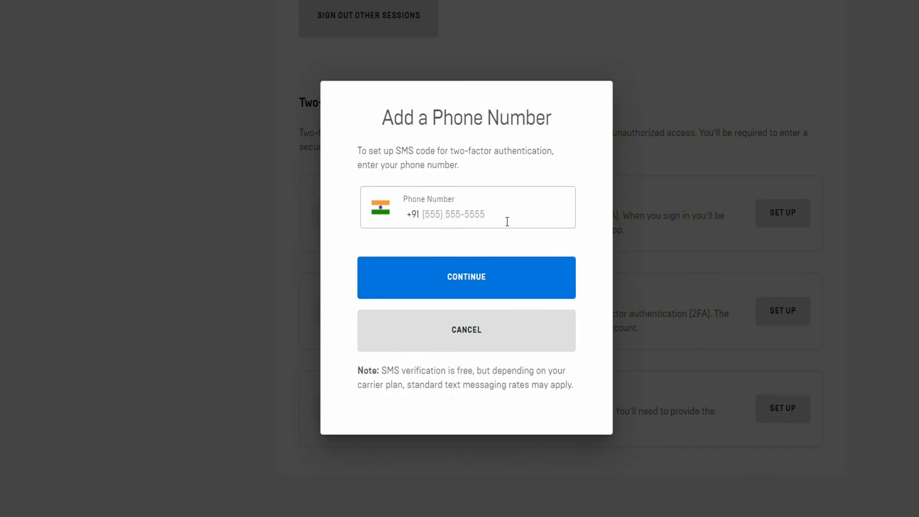
{"action": "mouse_move", "coordinate": [350, 180]}
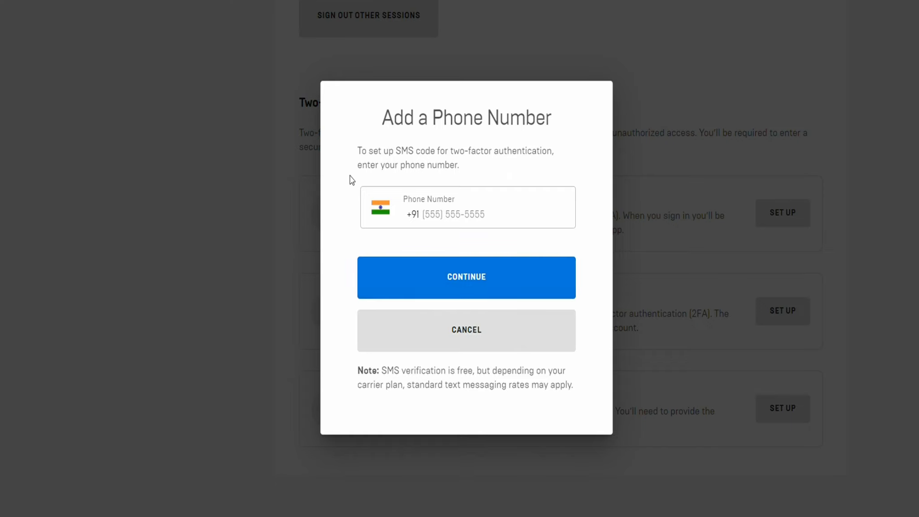
{"action": "mouse_move", "coordinate": [357, 178]}
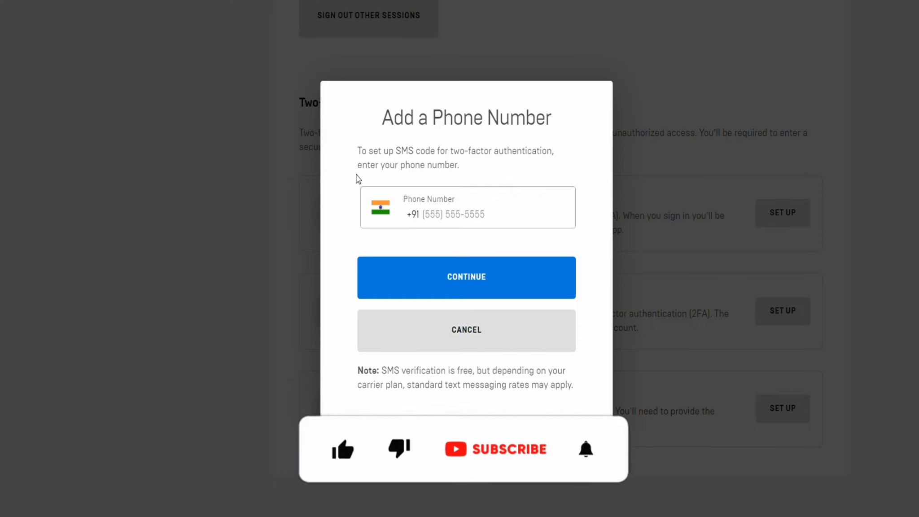
{"action": "left_click", "coordinate": [342, 449]}
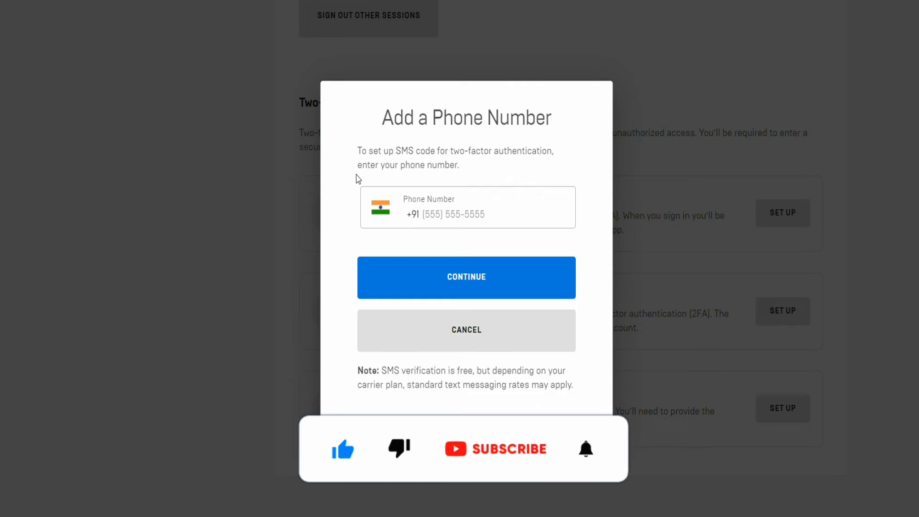